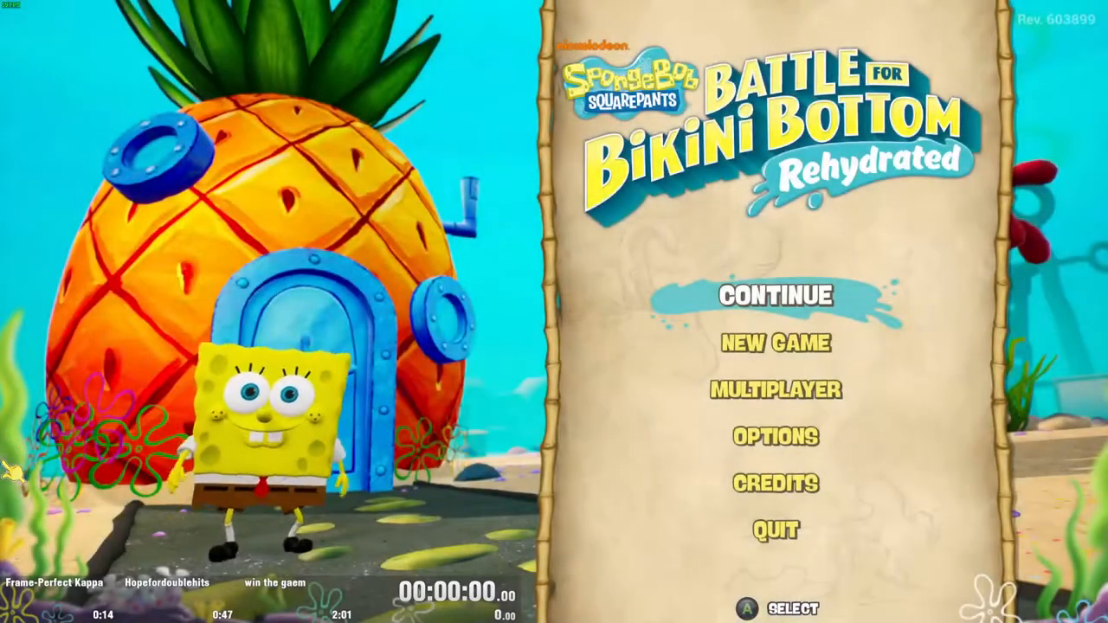
# Select CONTINUE on the main menu to reach the three save slots.
pyautogui.click(774, 294)
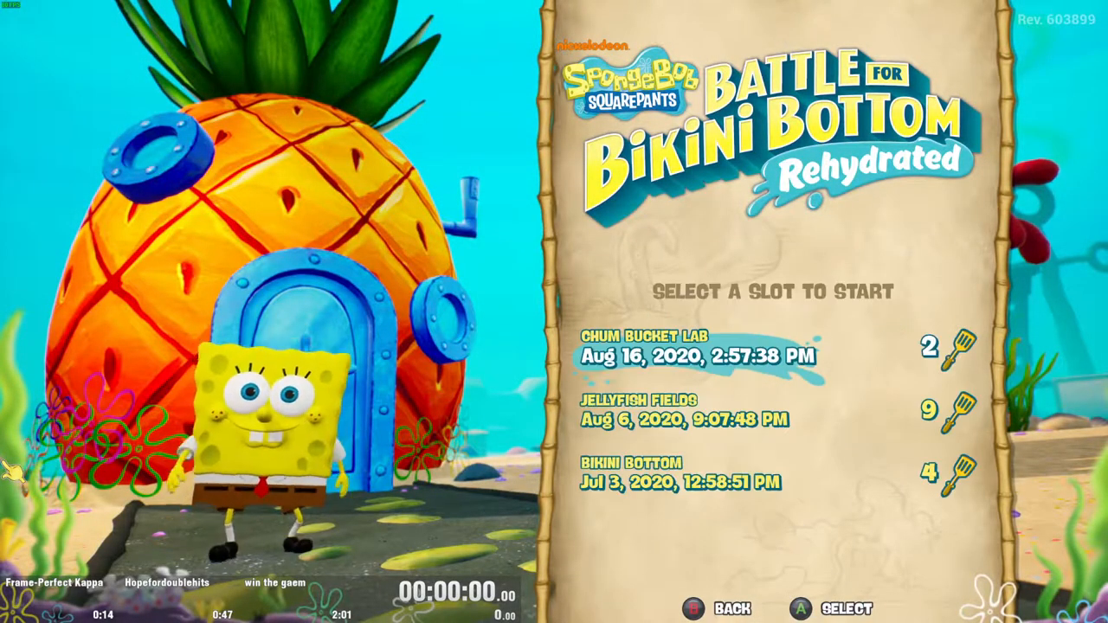